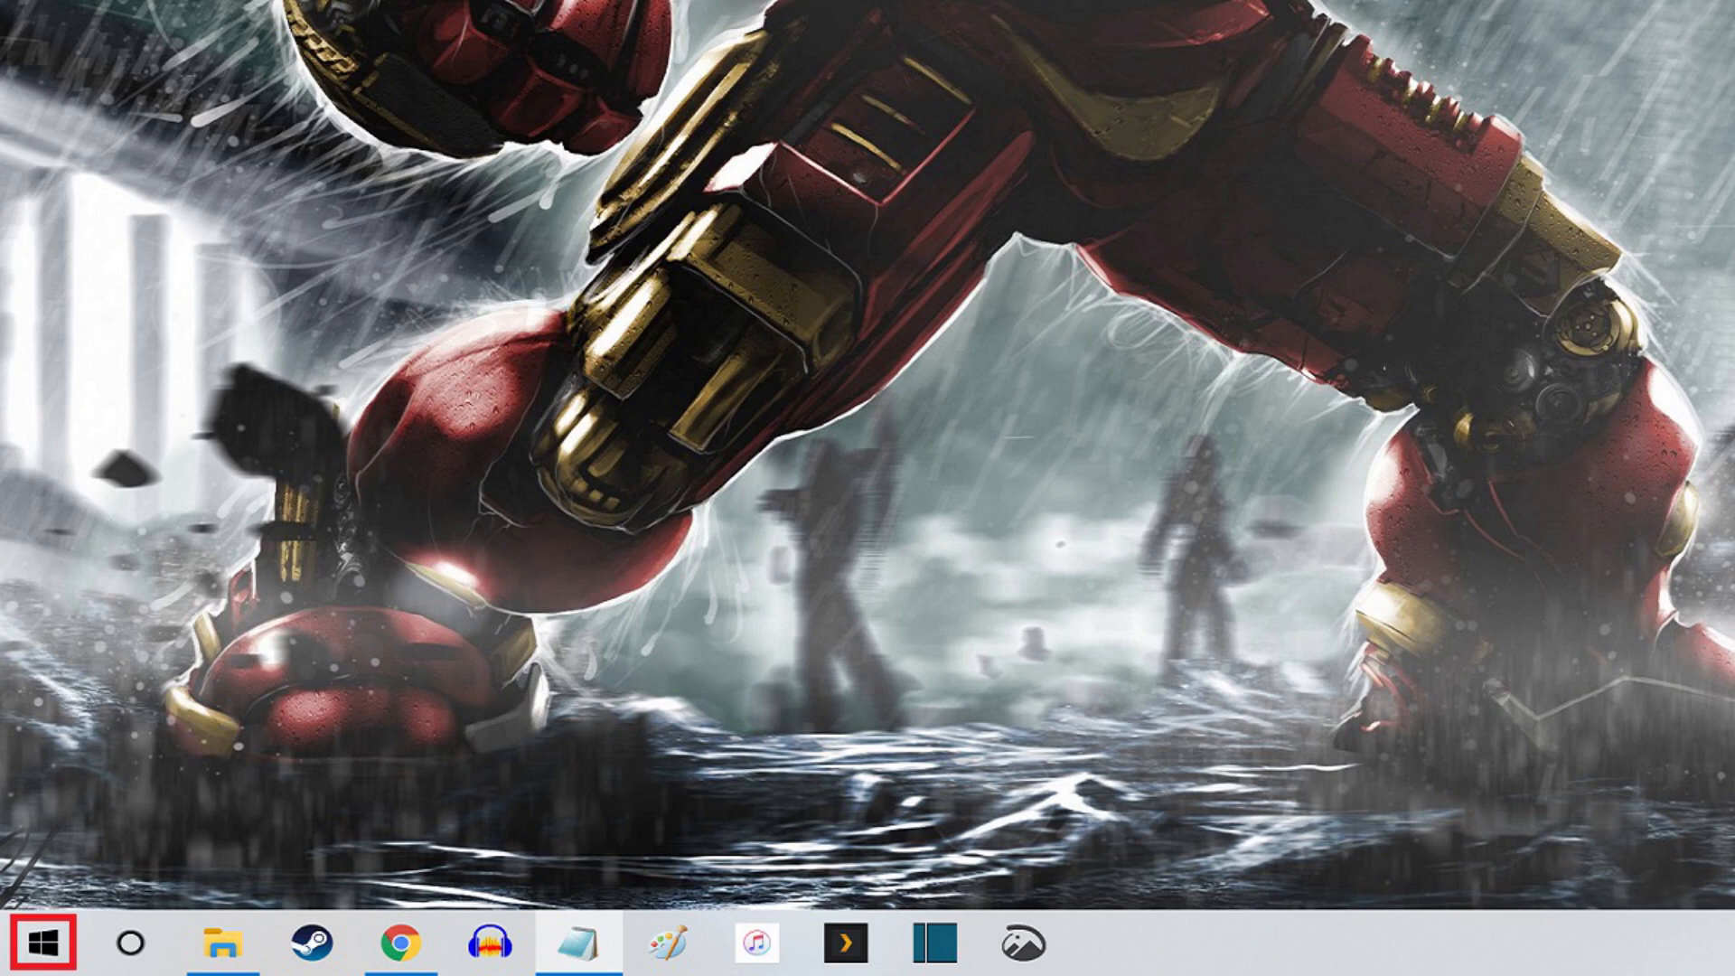
Bring up the Win+X power user menu from the Start button on the taskbar
right_click(43, 942)
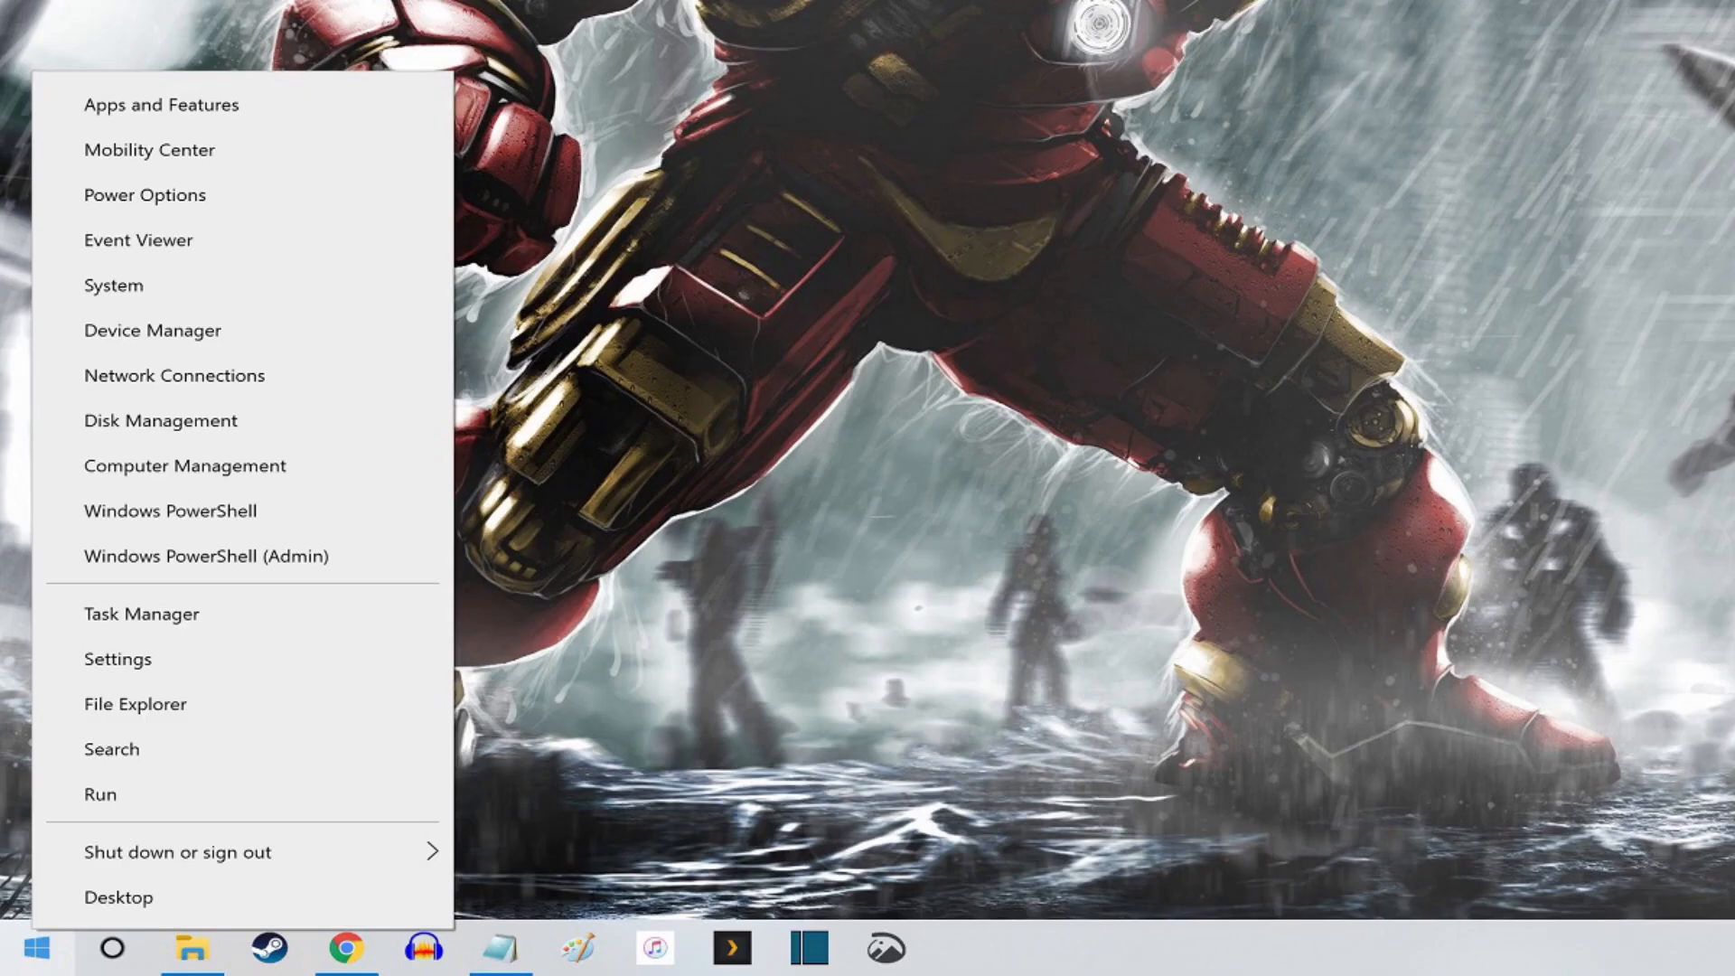